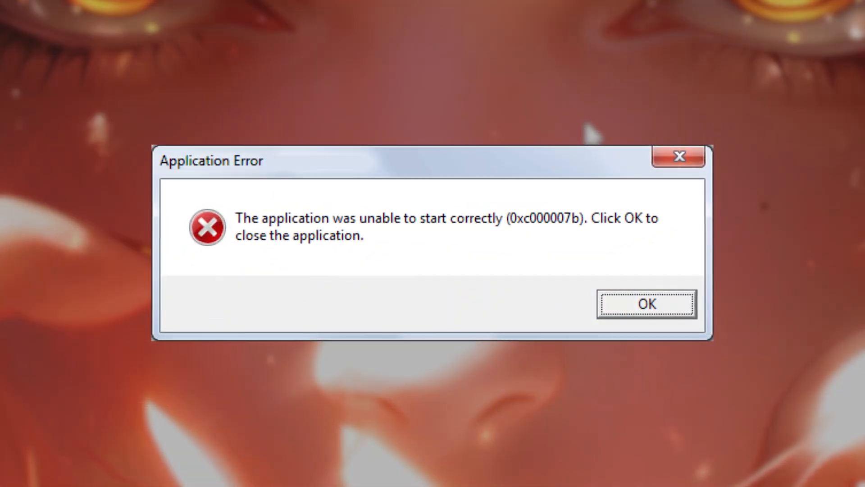
# Dismiss the 0xc000007b error and launch Command Prompt as administrator via 'cmd' search
pyautogui.click(647, 304)
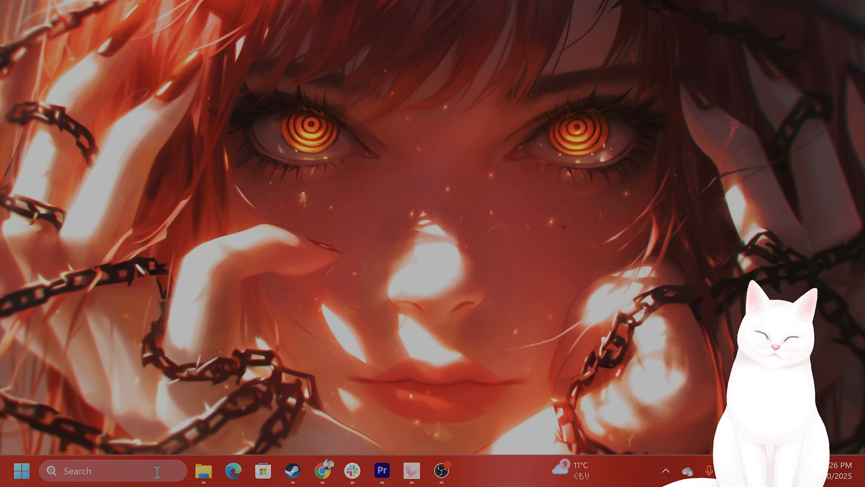
pyautogui.write('cmd')
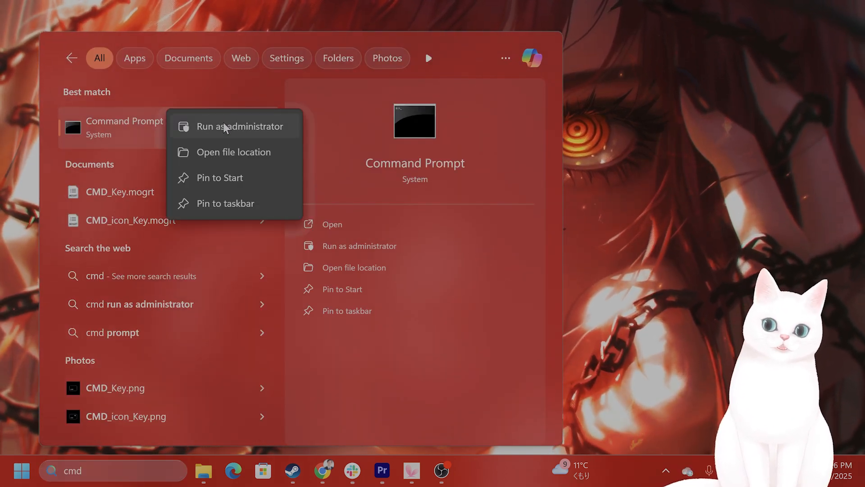
pyautogui.click(239, 126)
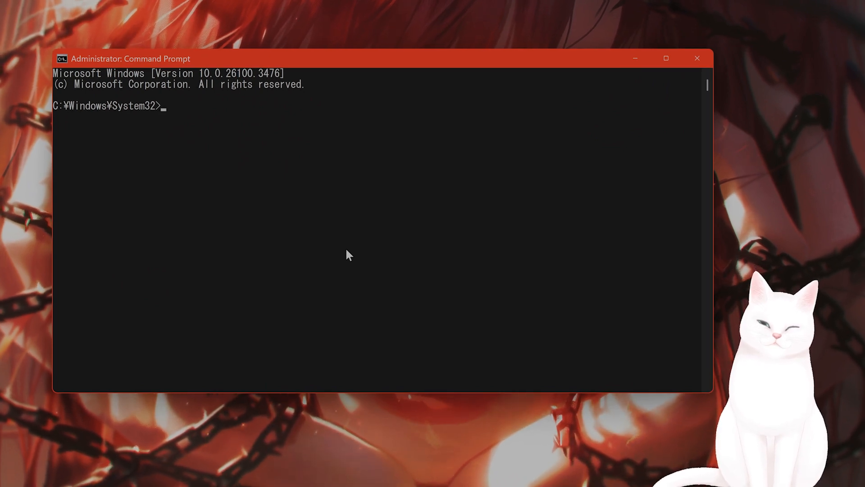
# Run the 'sfc' system file check from the administrator prompt
pyautogui.write('sfc')
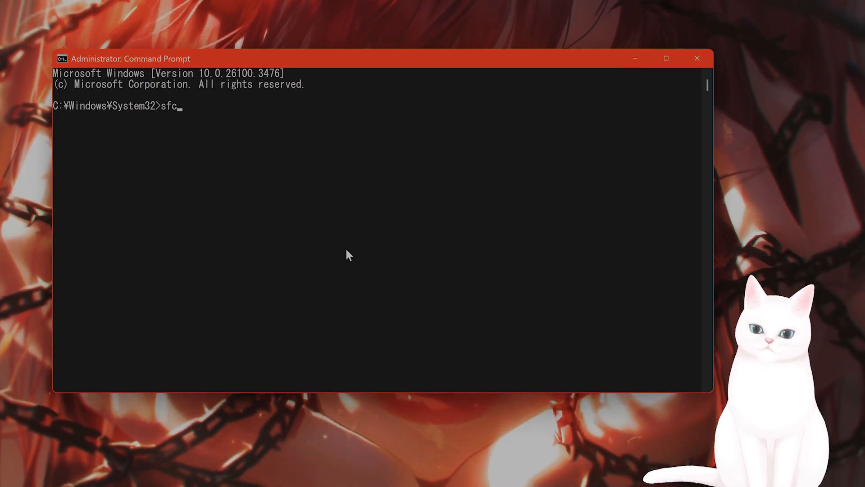
pyautogui.press('Return')
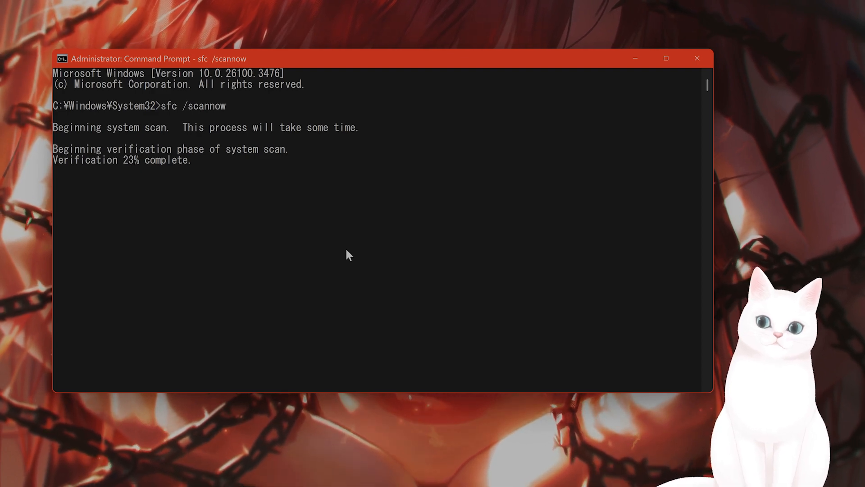
pyautogui.moveTo(239, 349)
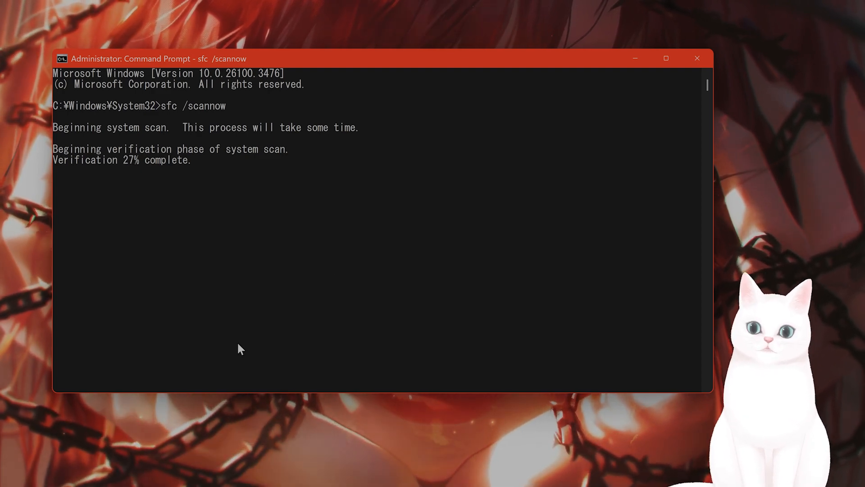
pyautogui.moveTo(323, 404)
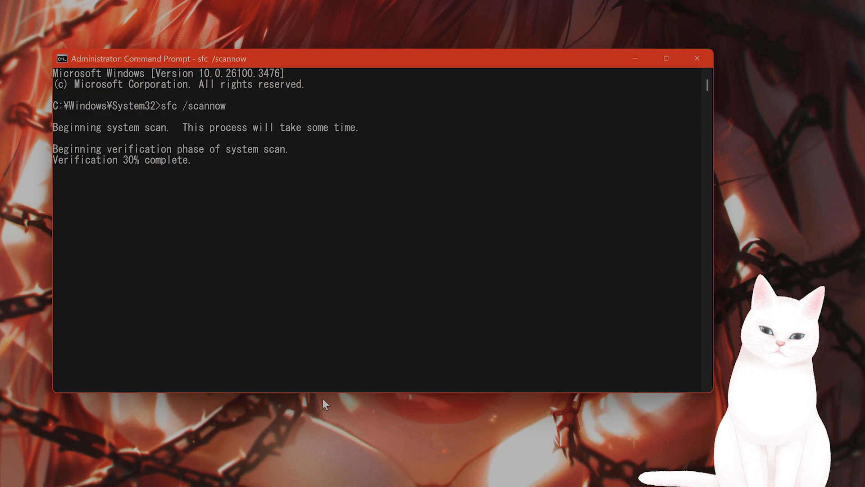
pyautogui.moveTo(323, 470)
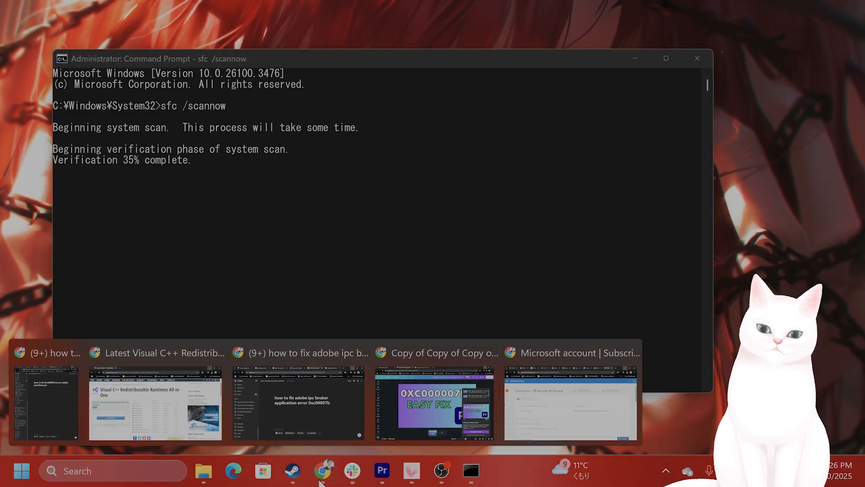
# Hide the Command Prompt window from the taskbar, leaving the desktop clear
pyautogui.click(154, 403)
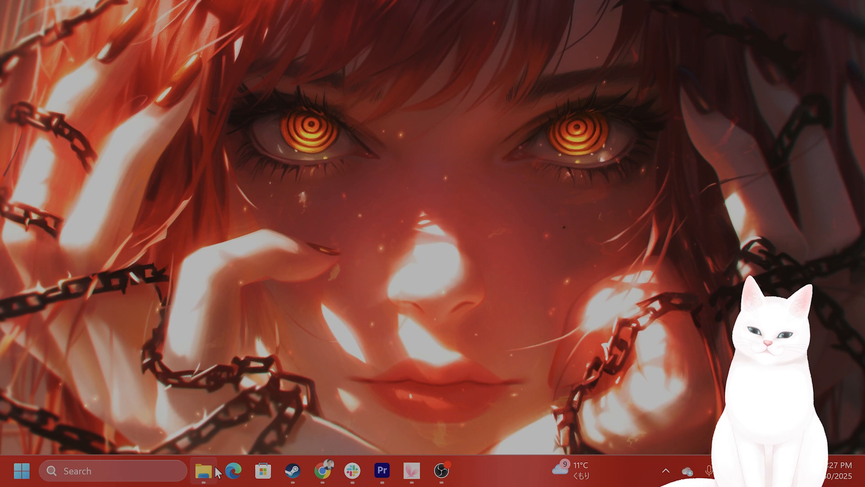
# Extract the Visual C++ runtimes zip found in the Downloads folder
pyautogui.click(203, 470)
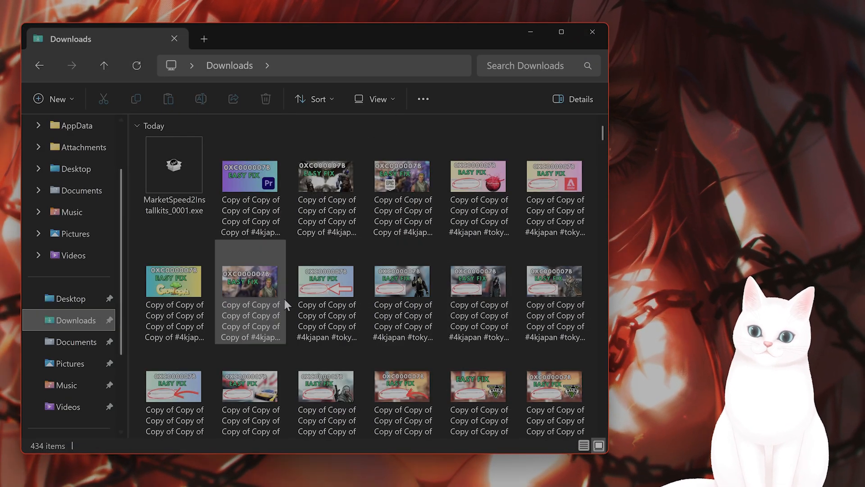
pyautogui.scroll(-3)
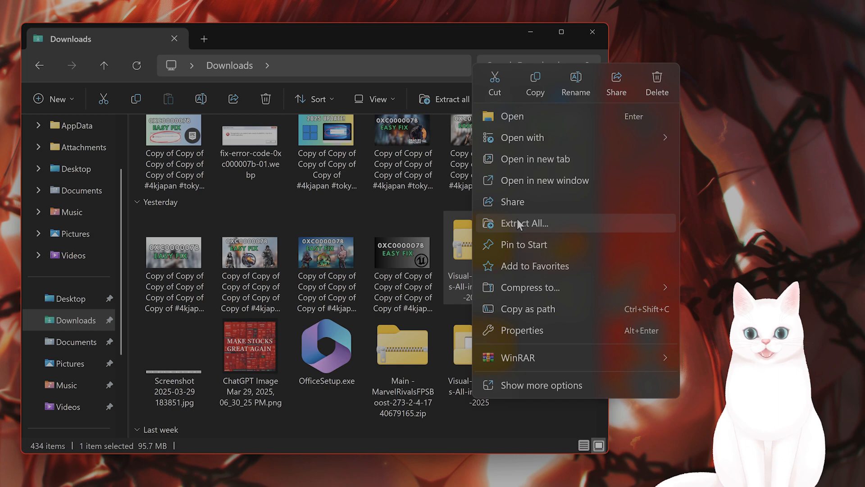
pyautogui.click(523, 222)
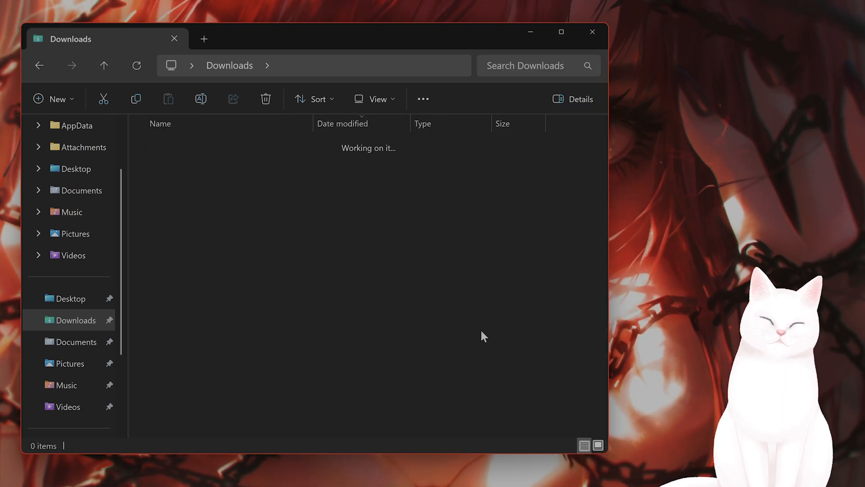